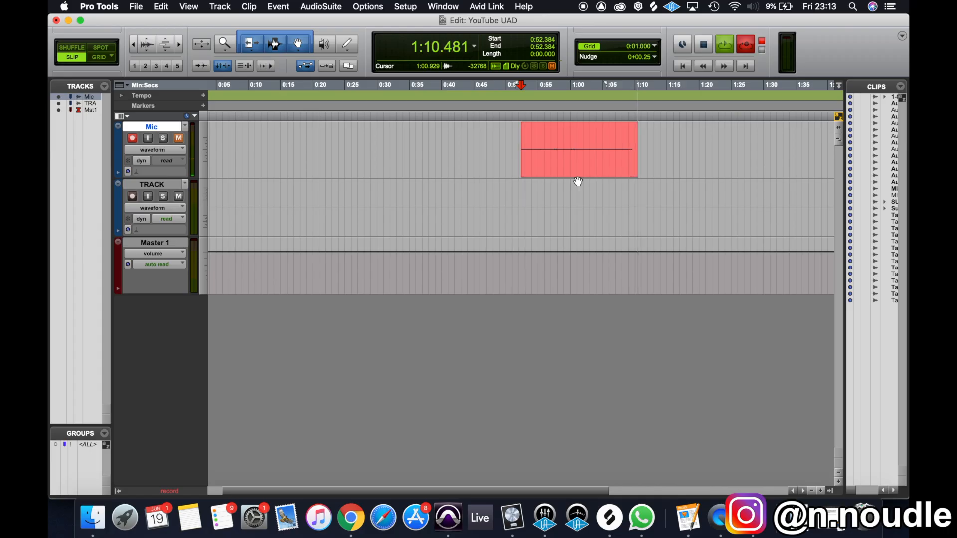
Bring up UAD Console and show the INPUTS view with the Mic channel's Neve 1073 preamp.
{"action": "left_click", "coordinate": [579, 149]}
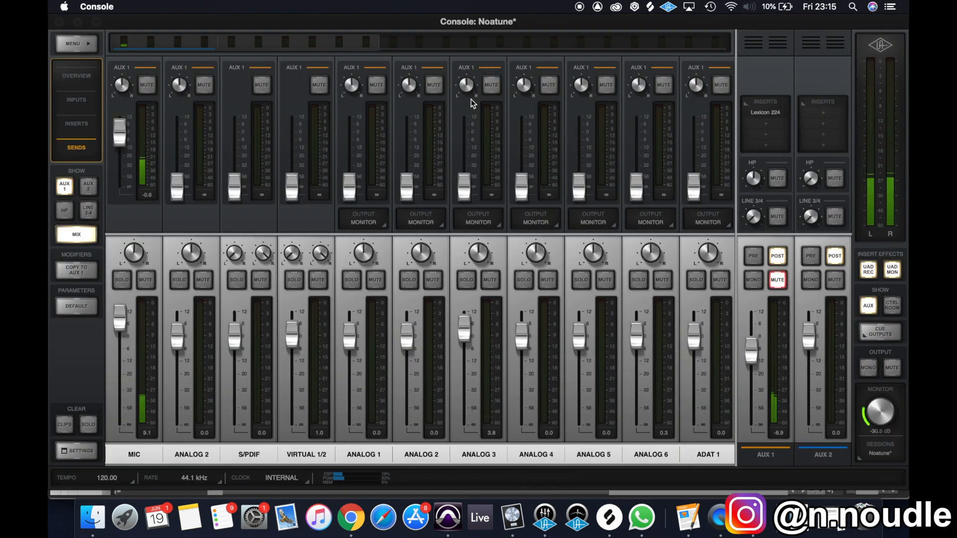
{"action": "left_click", "coordinate": [76, 100]}
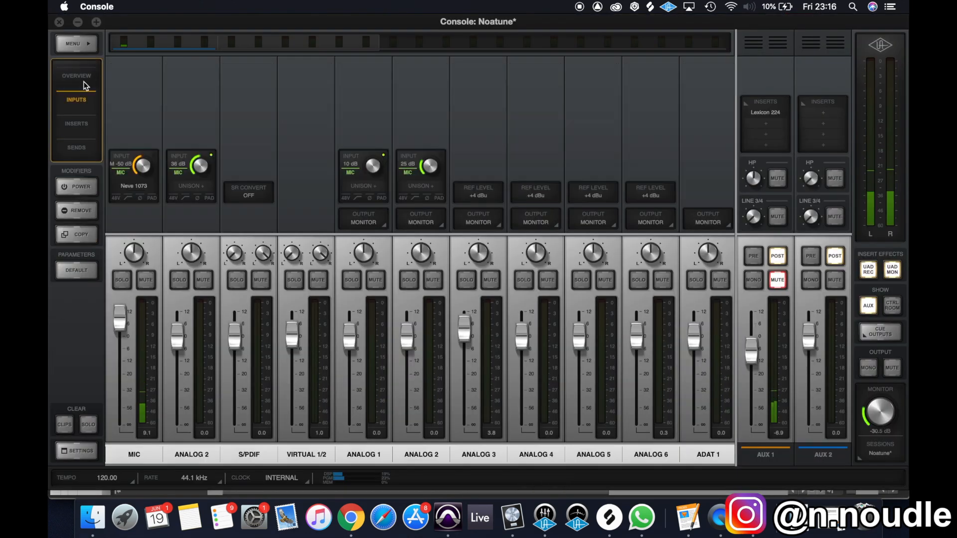